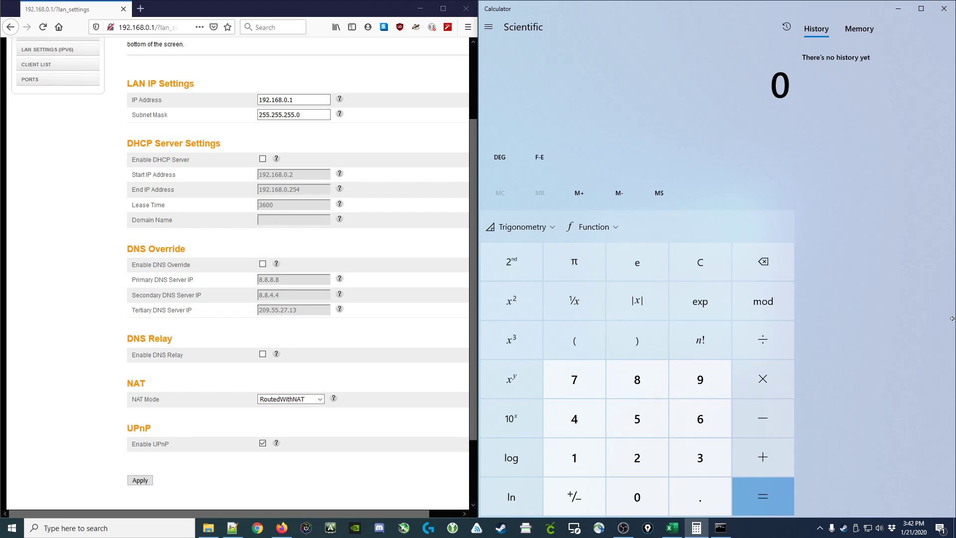
mouse_move(241, 139)
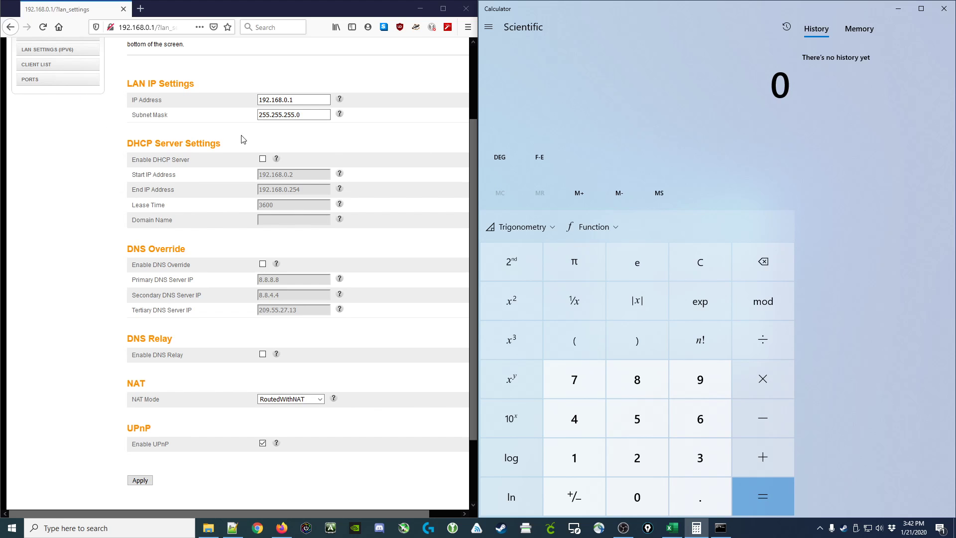
Divide the 3600-second lease time by 60 to get 60 minutes
left_click(293, 115)
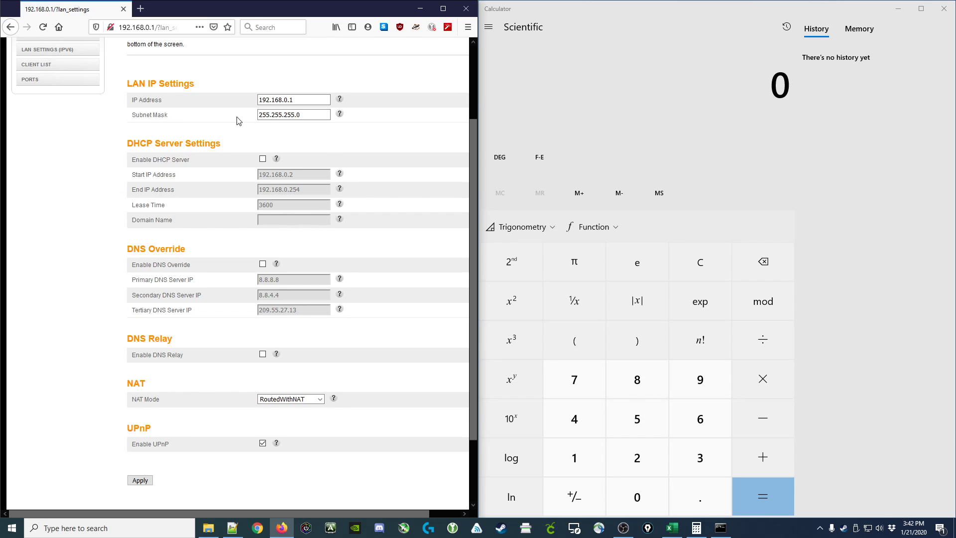
mouse_move(154, 219)
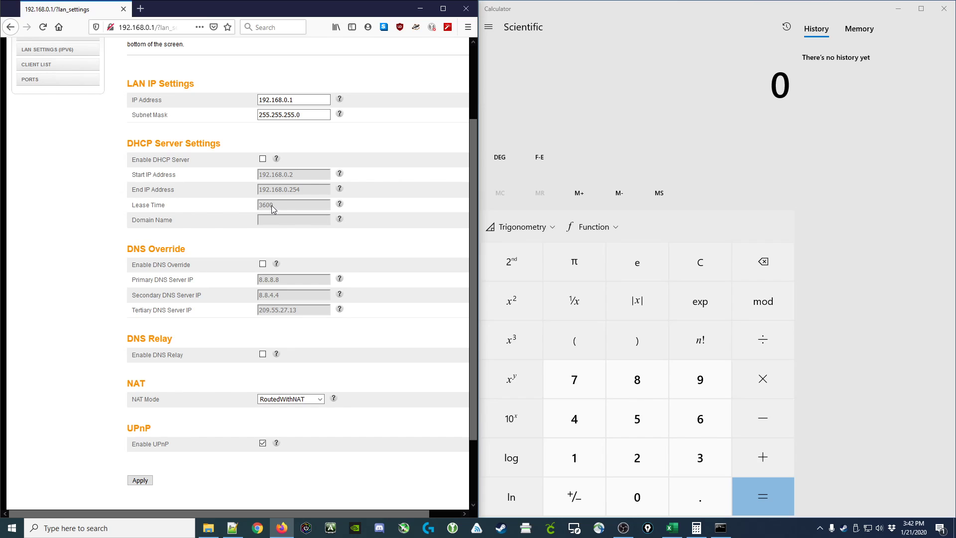
mouse_move(258, 209)
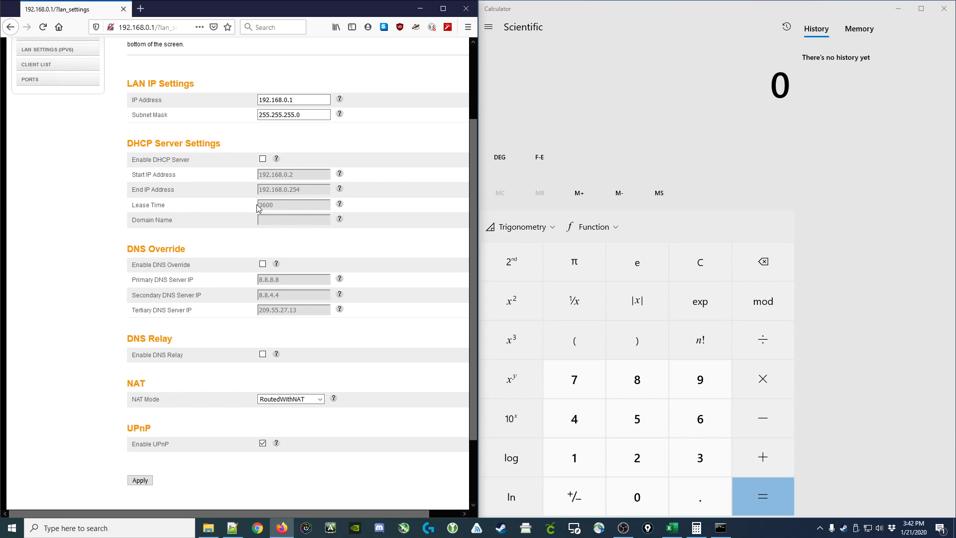
left_click(636, 497)
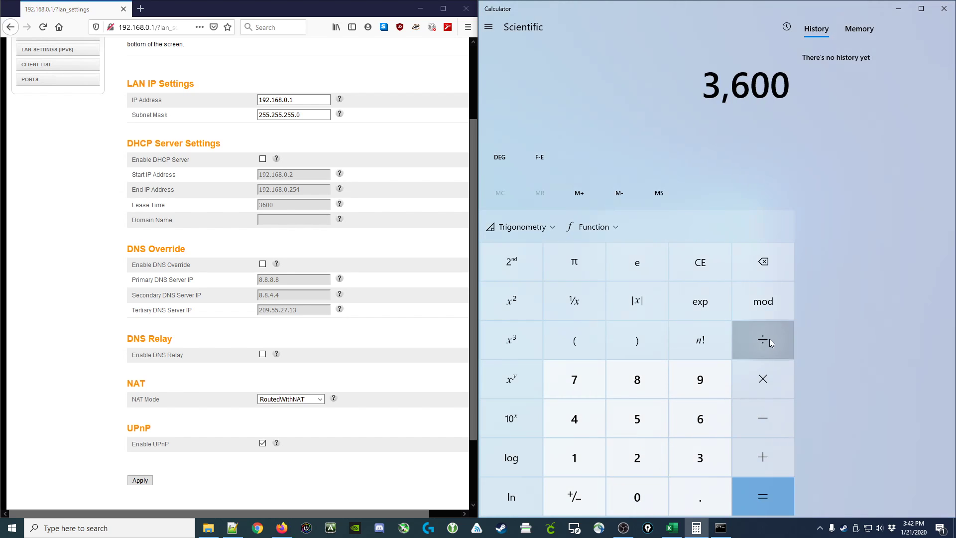
left_click(763, 496)
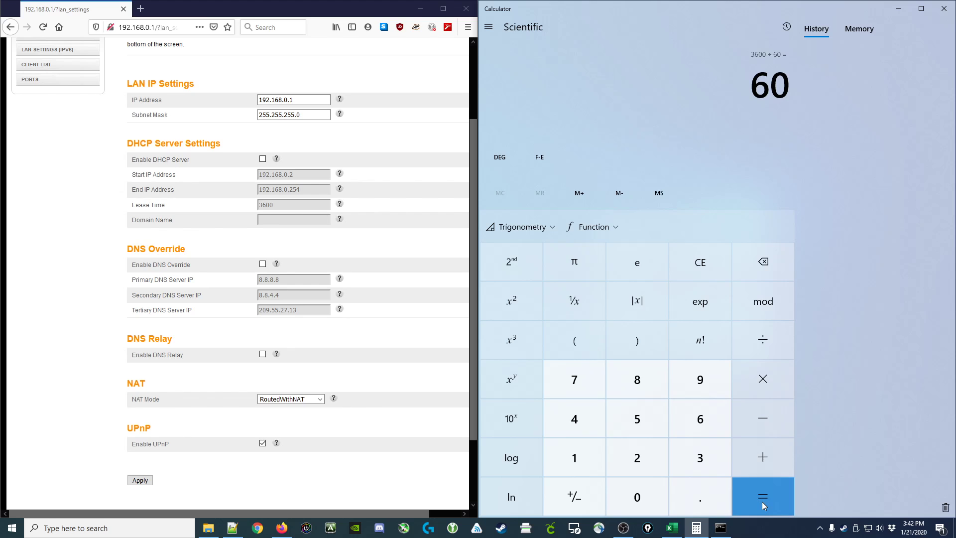
left_click(761, 497)
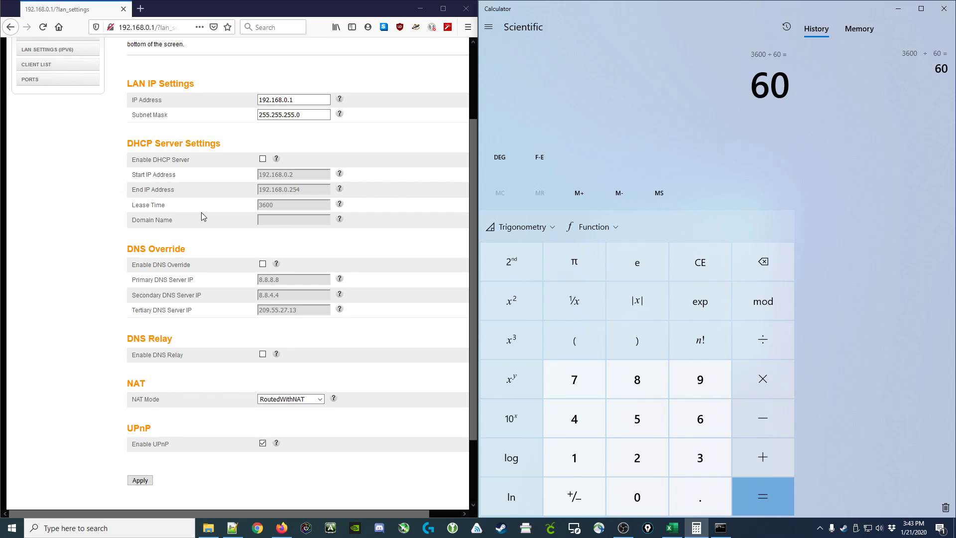
mouse_move(240, 209)
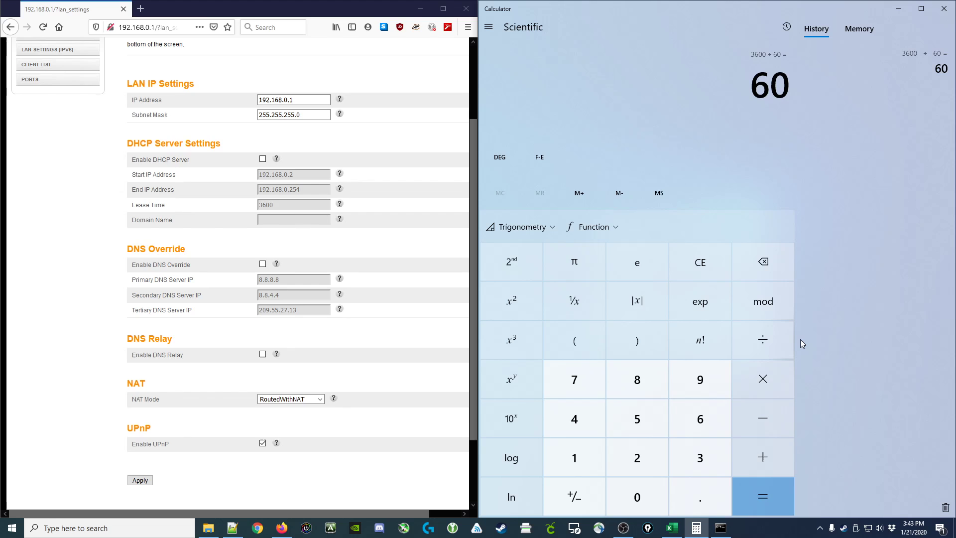
mouse_move(816, 347)
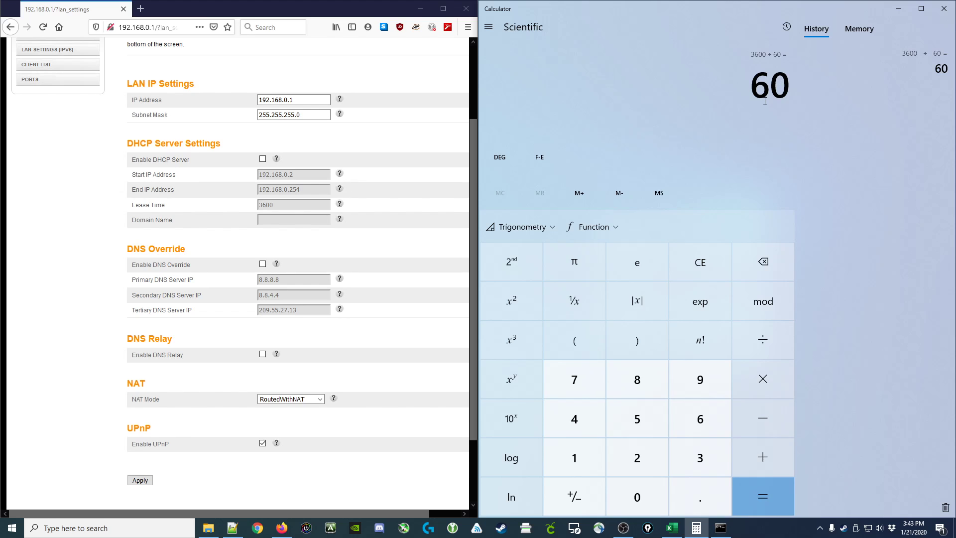
mouse_move(276, 155)
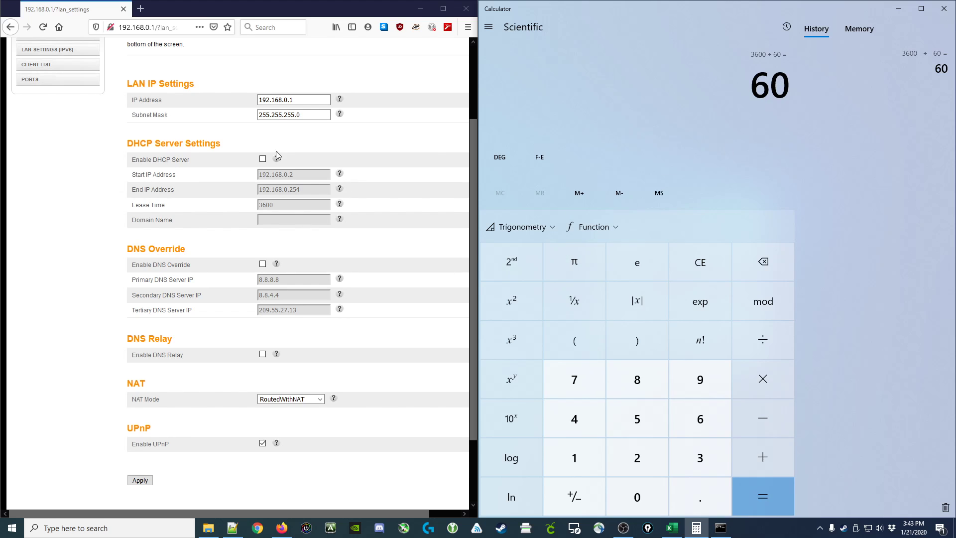
mouse_move(305, 150)
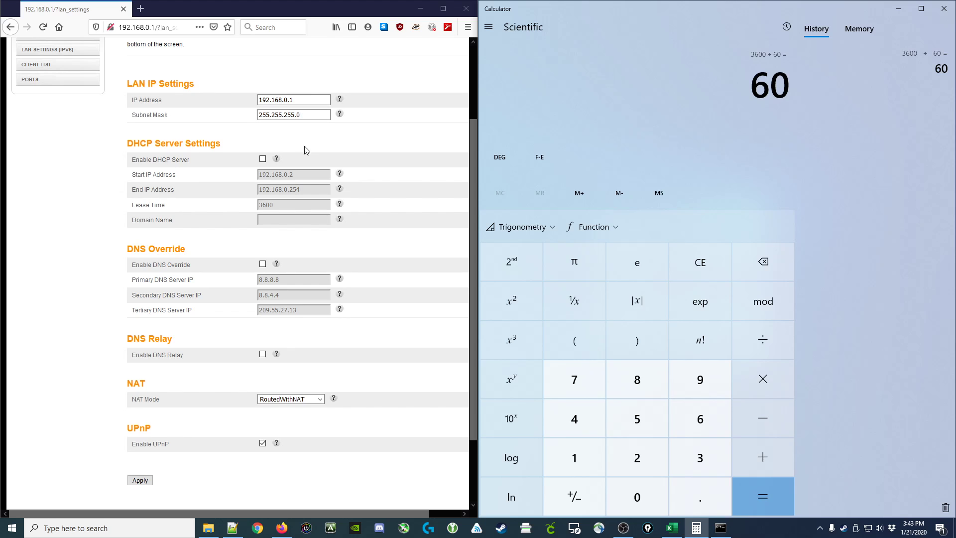
mouse_move(787, 126)
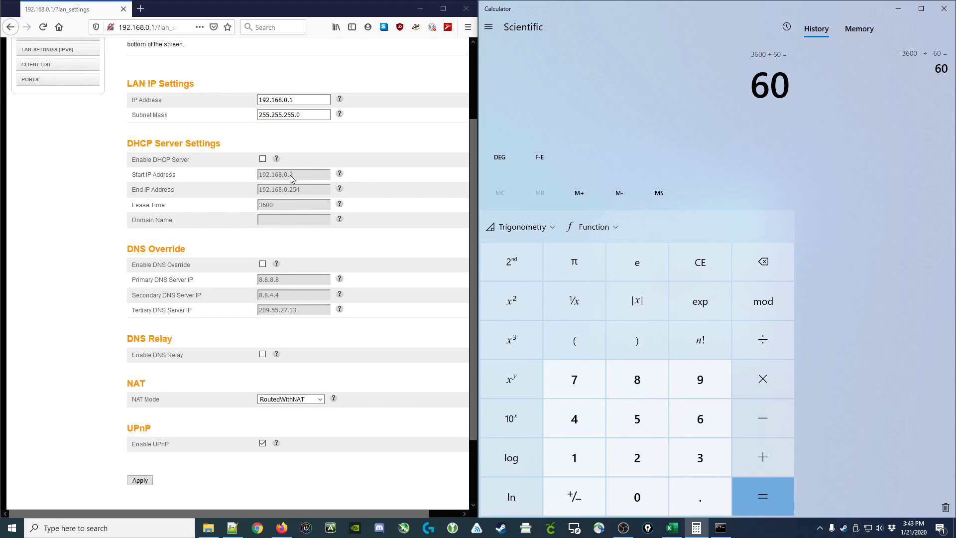
mouse_move(809, 145)
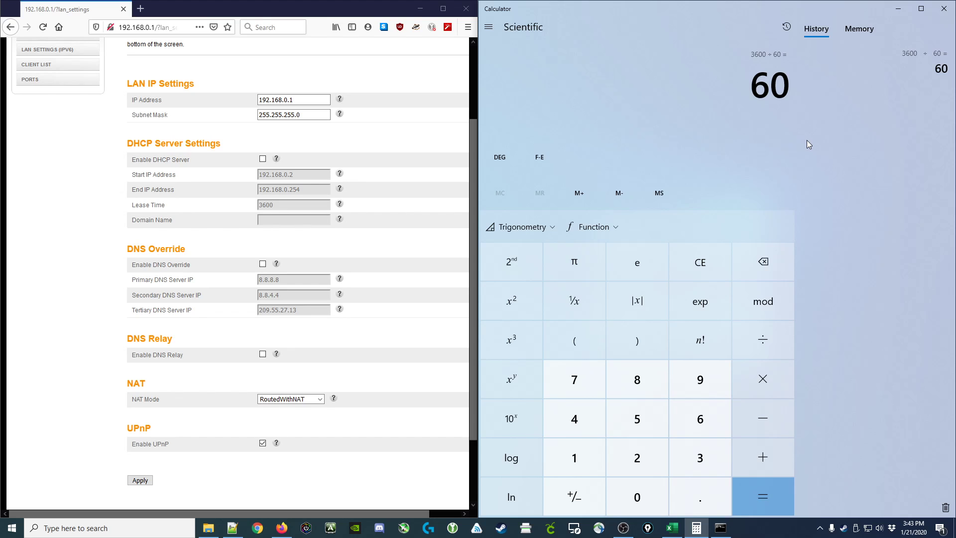
mouse_move(869, 140)
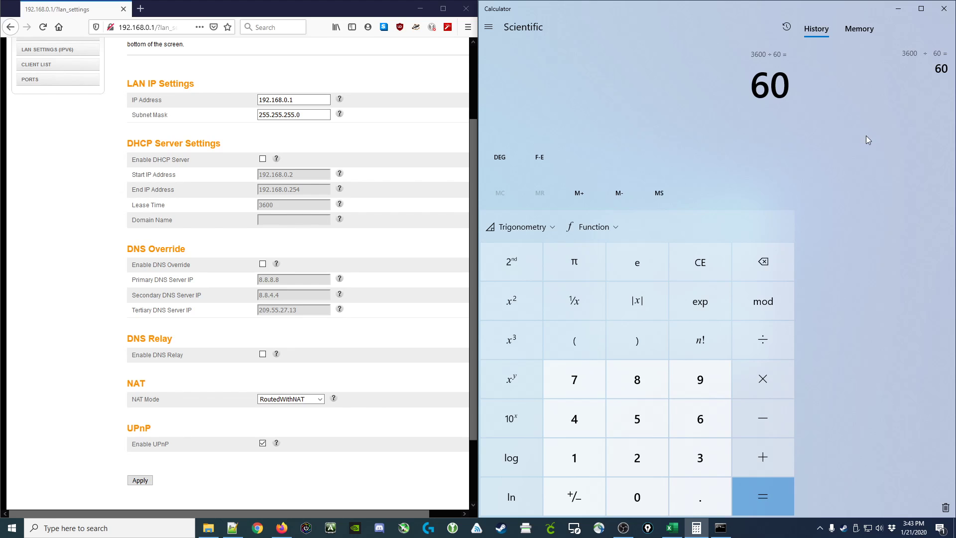
mouse_move(775, 68)
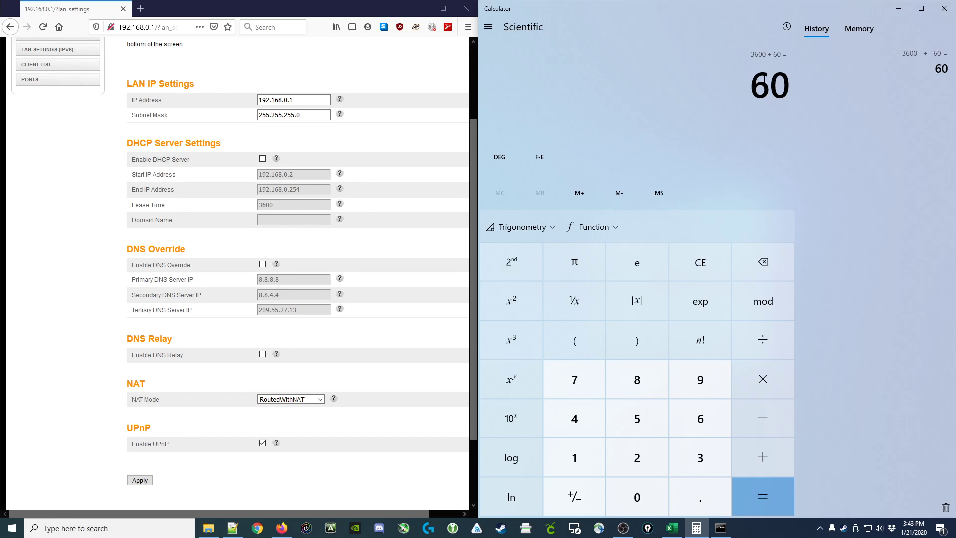
mouse_move(795, 104)
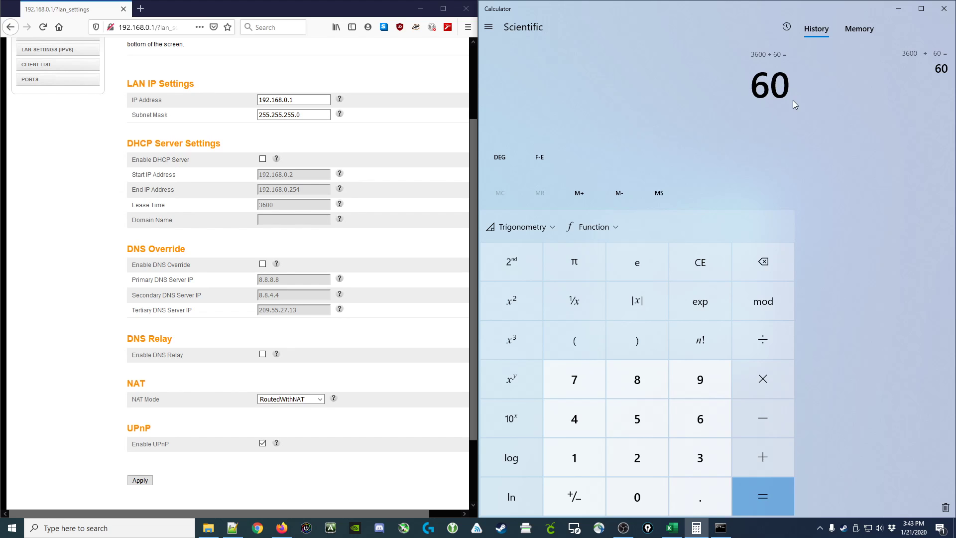
mouse_move(818, 369)
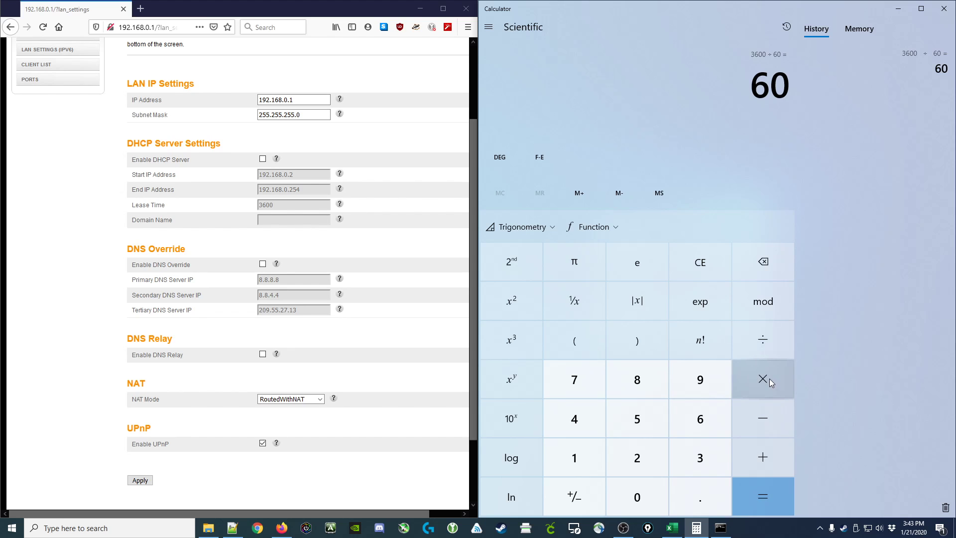
Multiply 60 by 60 for 3,600, then by 24 for 86,400
left_click(763, 379)
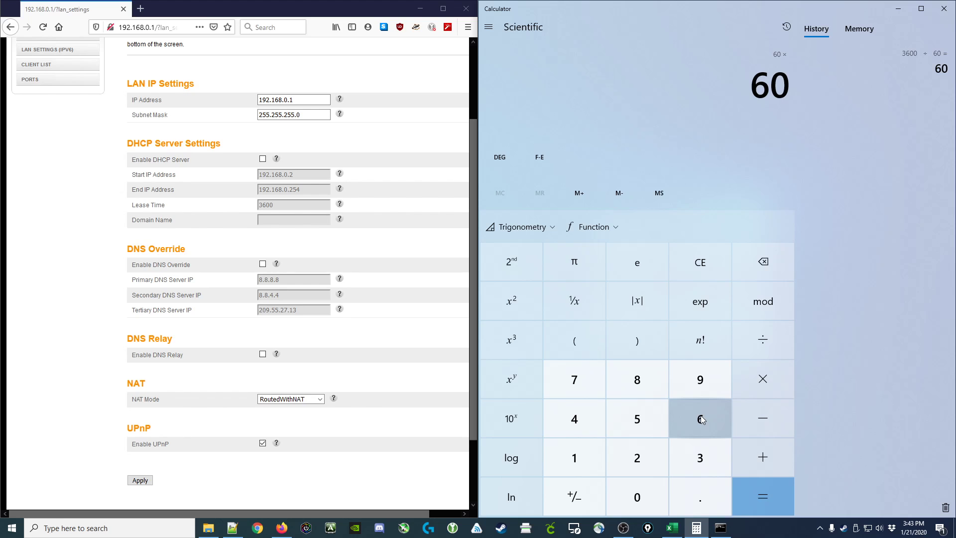
left_click(763, 496)
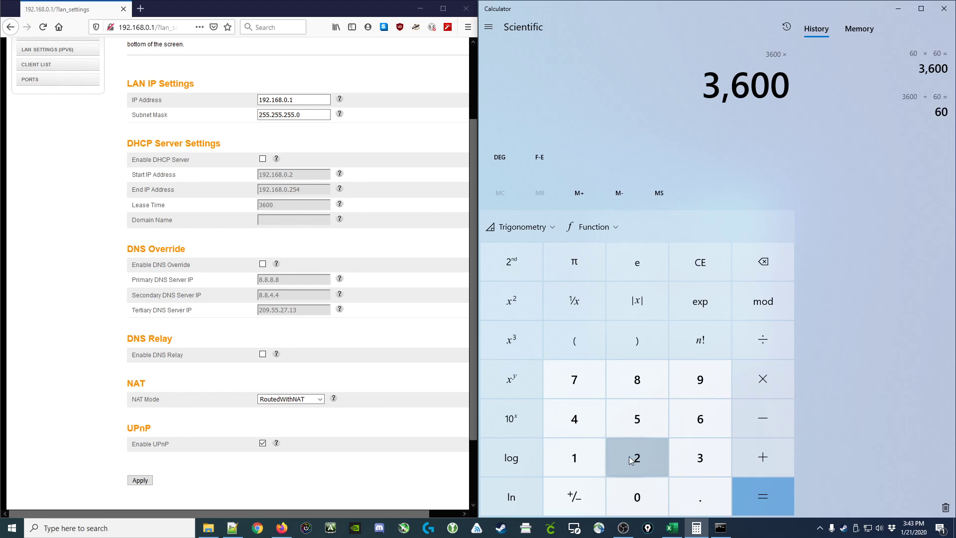
left_click(762, 496)
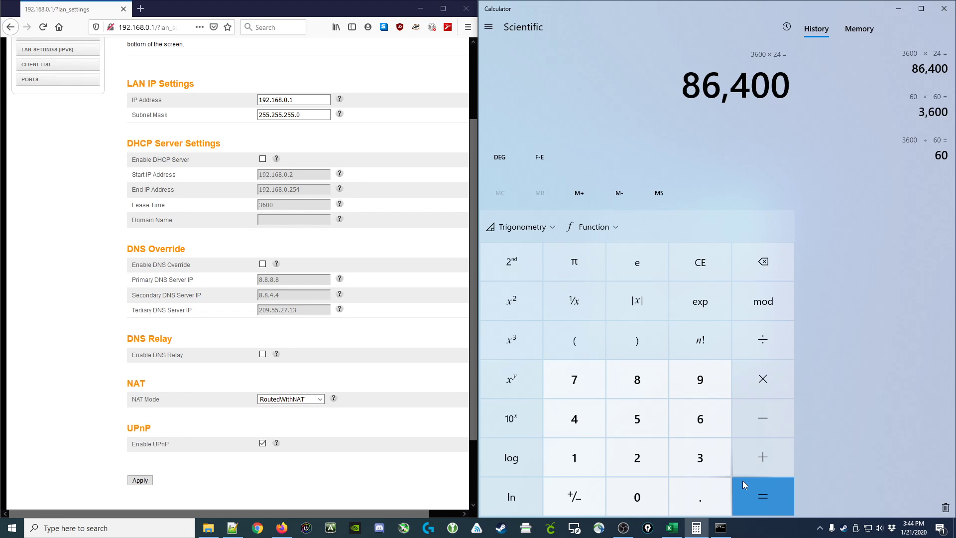
Multiply 86,400 by 30 to get 2,592,000
left_click(763, 379)
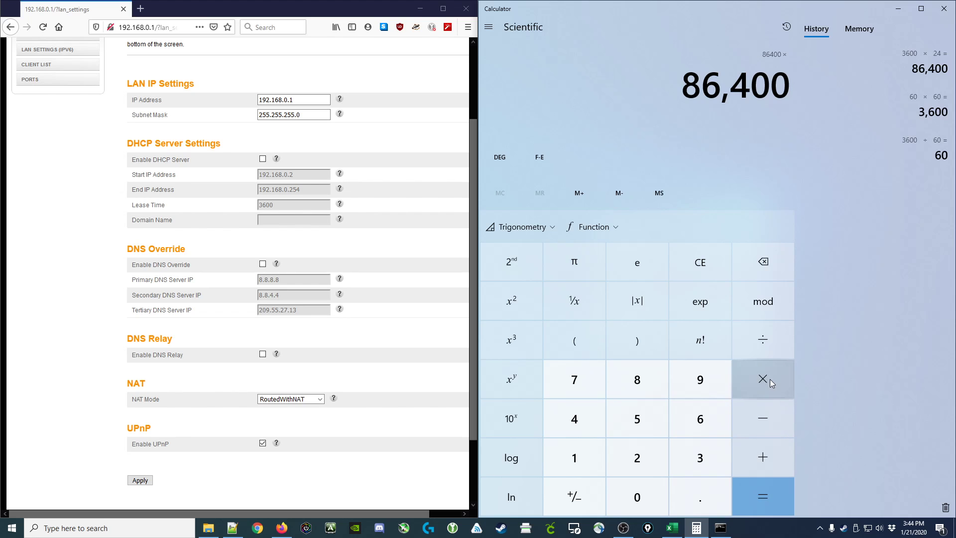
left_click(762, 497)
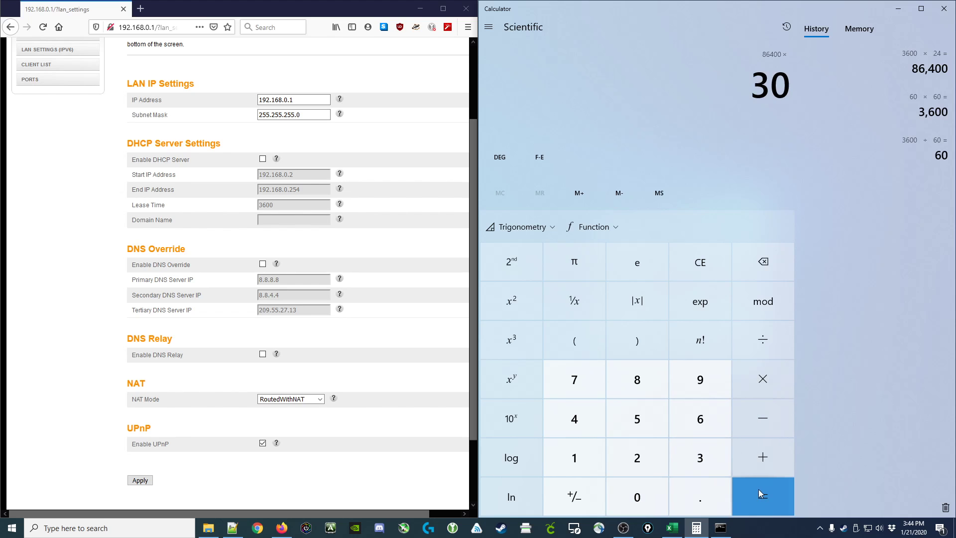
left_click(762, 497)
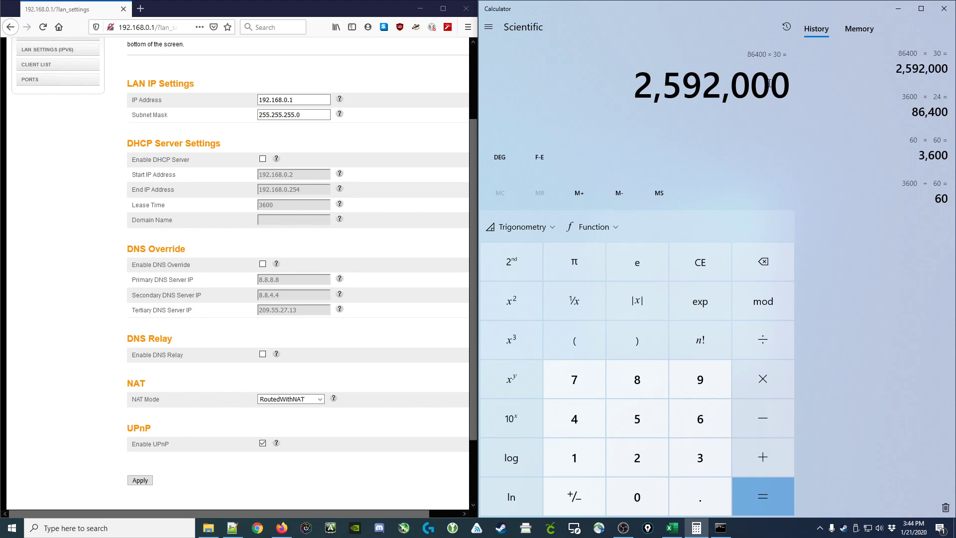
mouse_move(256, 236)
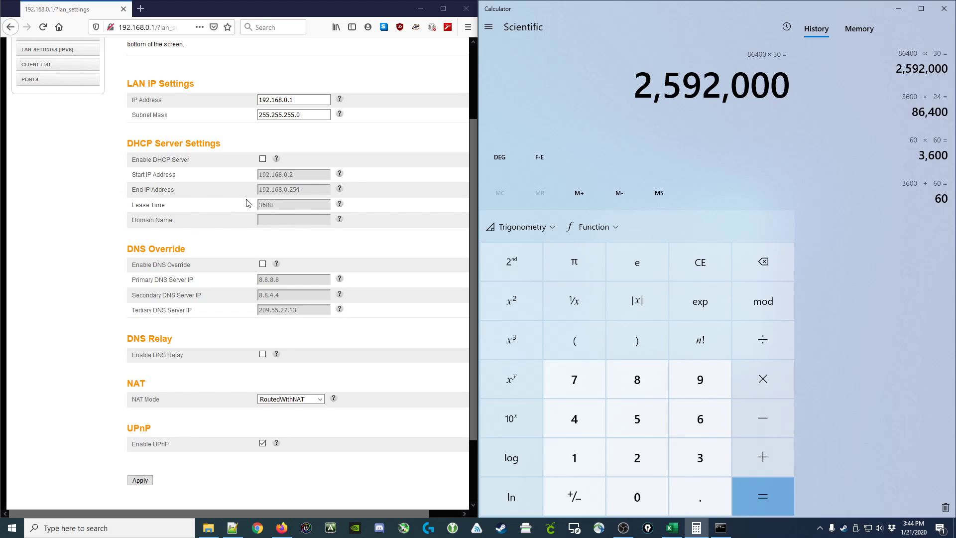
mouse_move(215, 207)
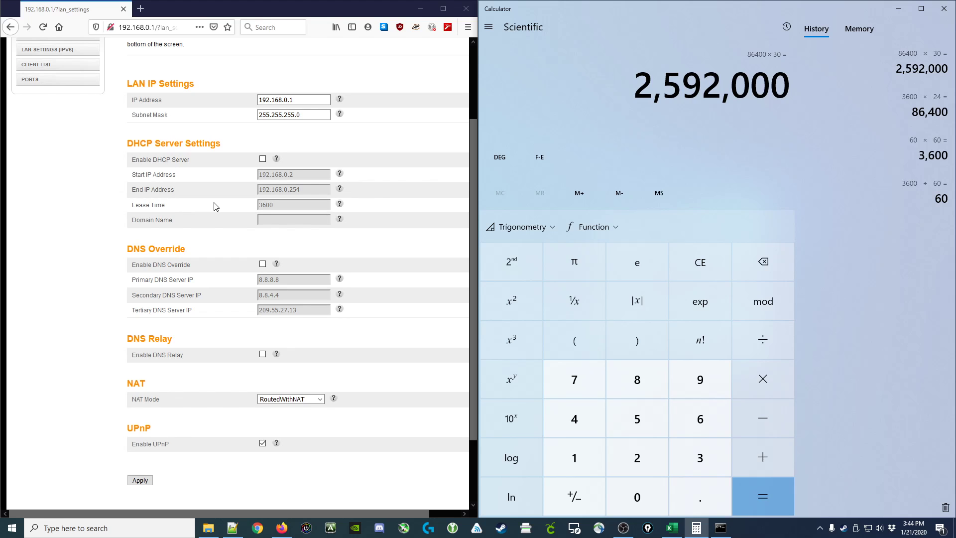
mouse_move(95, 159)
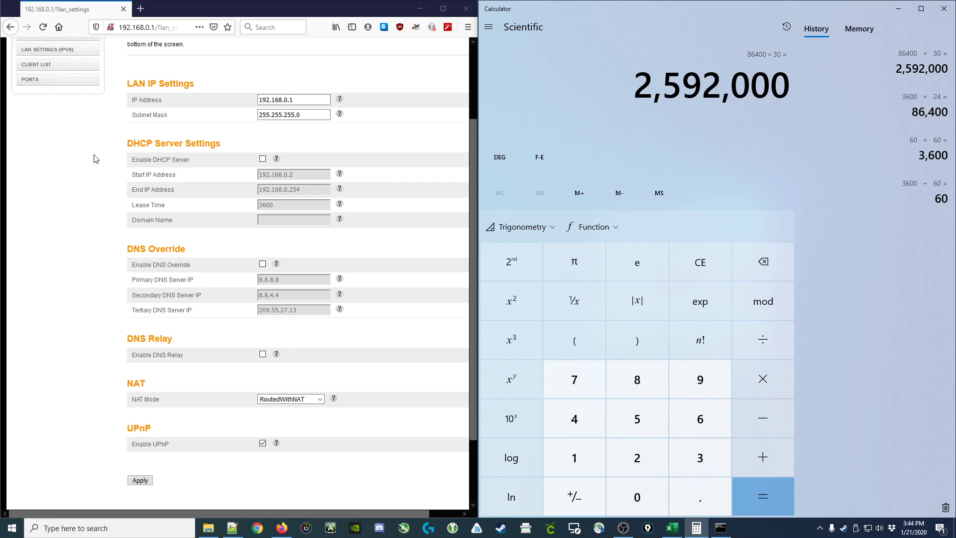
mouse_move(152, 156)
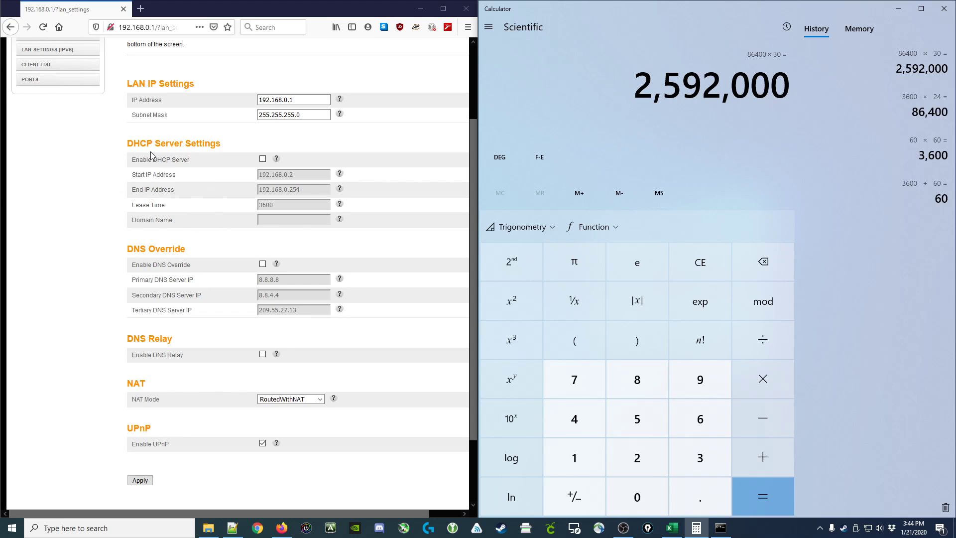
mouse_move(264, 185)
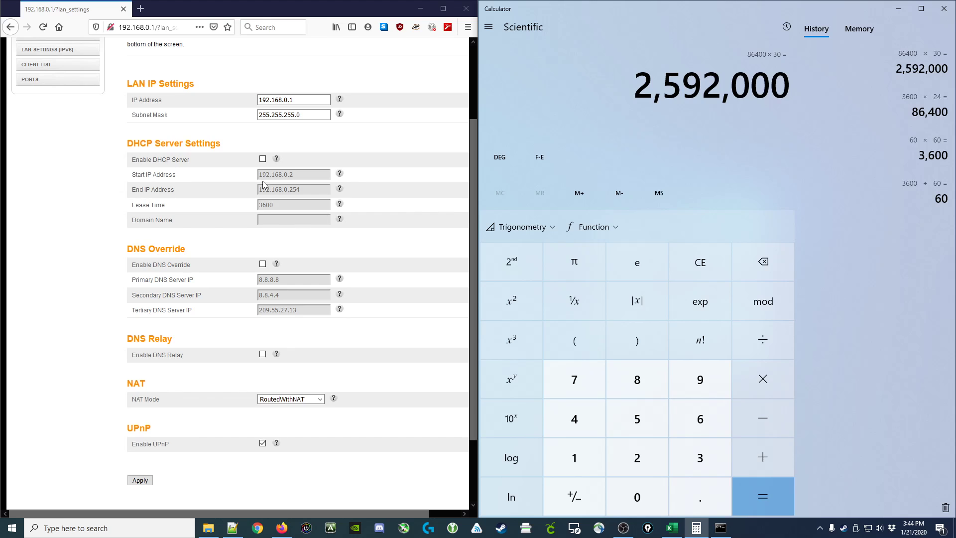
mouse_move(397, 210)
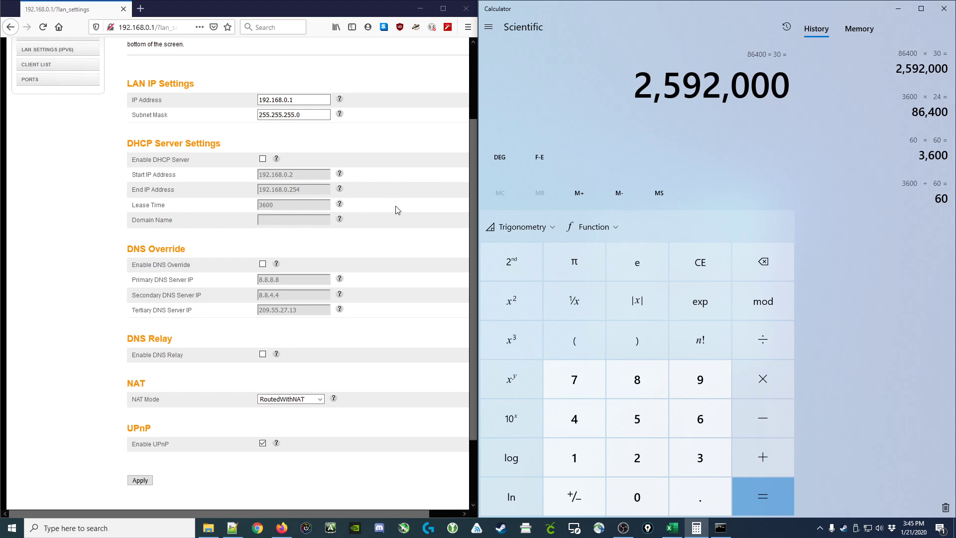
mouse_move(303, 111)
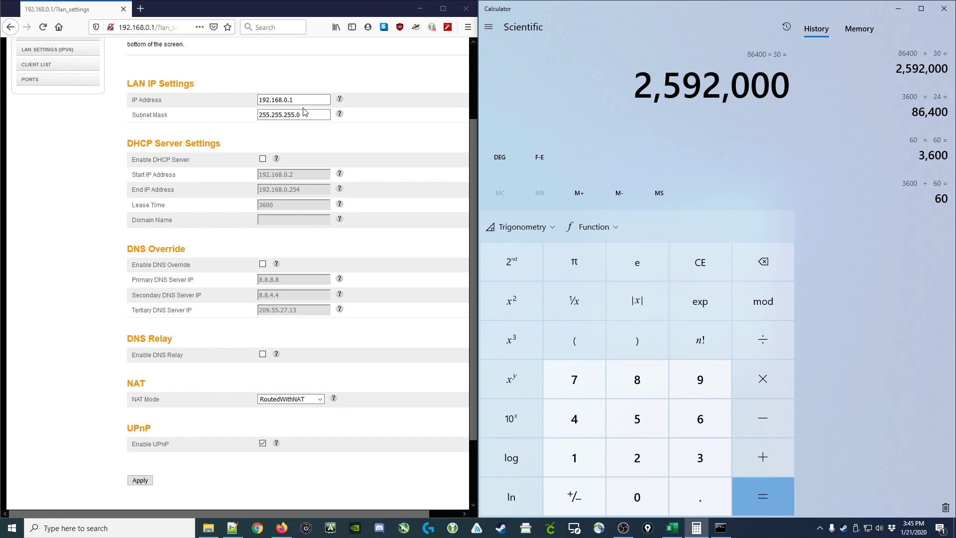
left_click(293, 115)
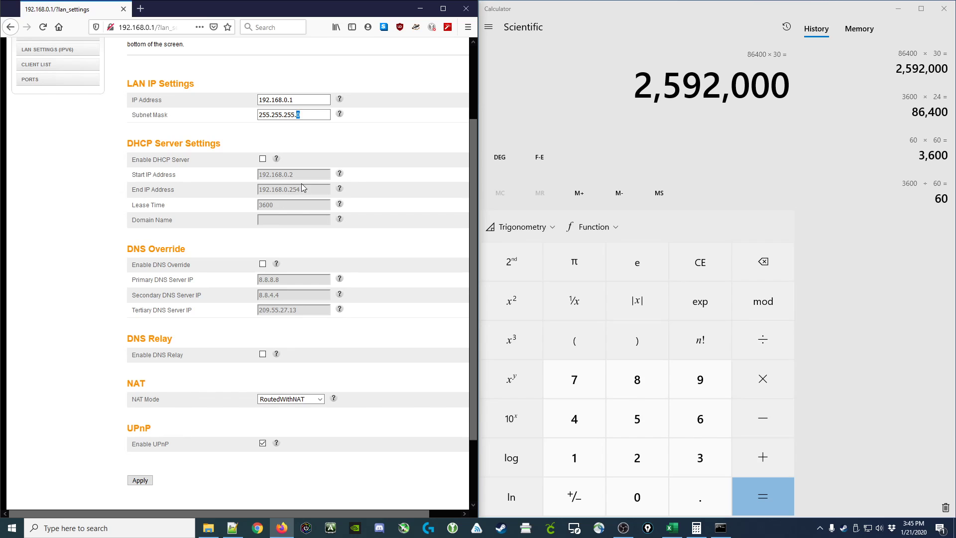
mouse_move(276, 185)
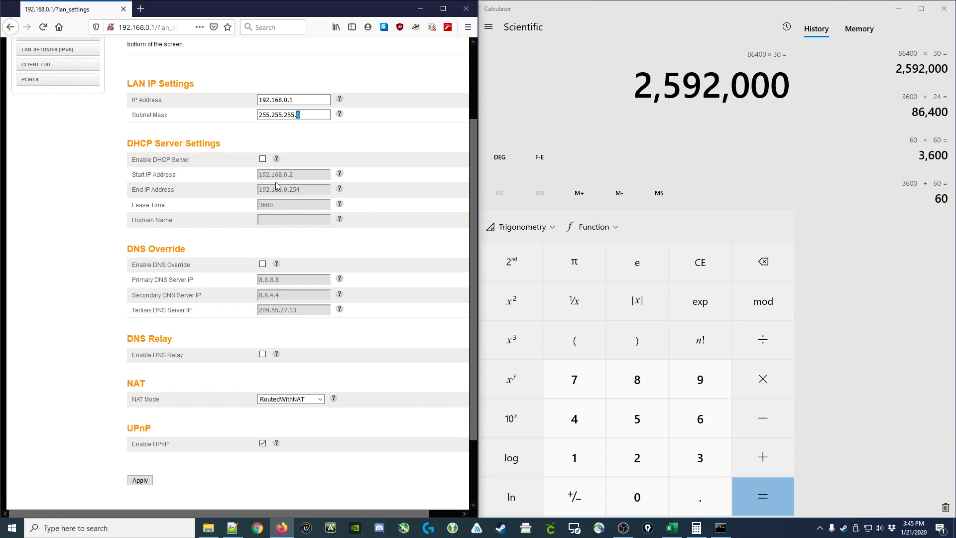
mouse_move(297, 179)
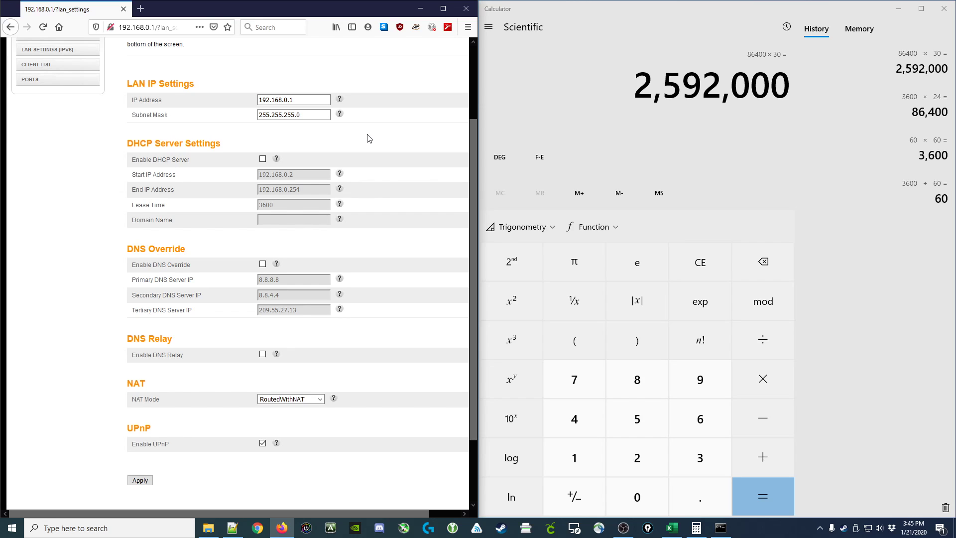
mouse_move(281, 202)
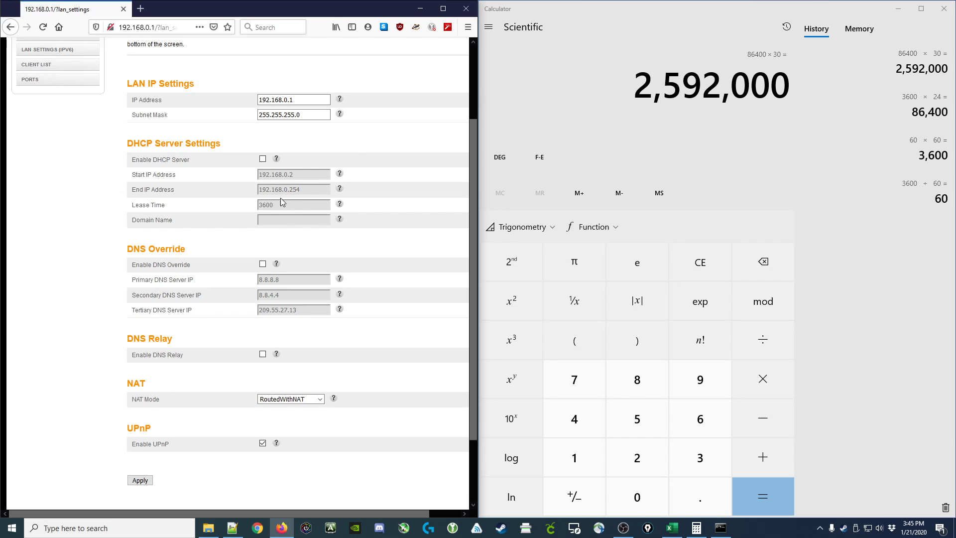
mouse_move(253, 213)
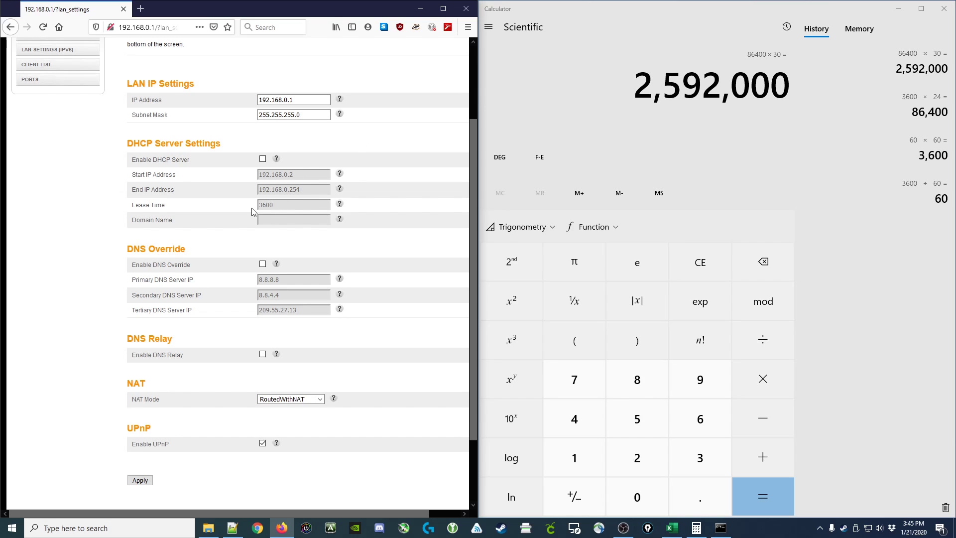